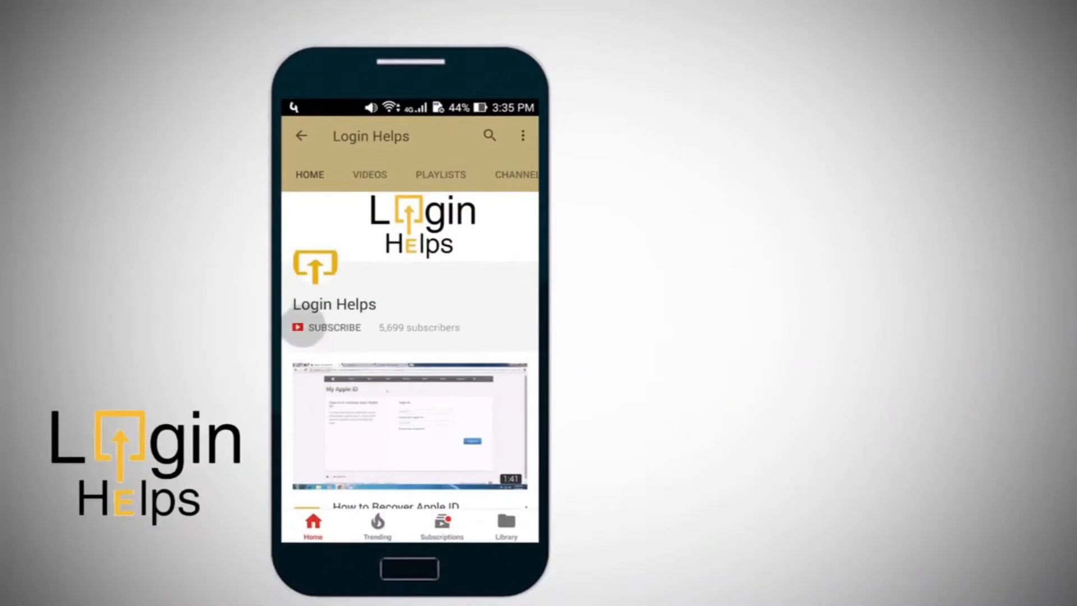
pyautogui.click(333, 327)
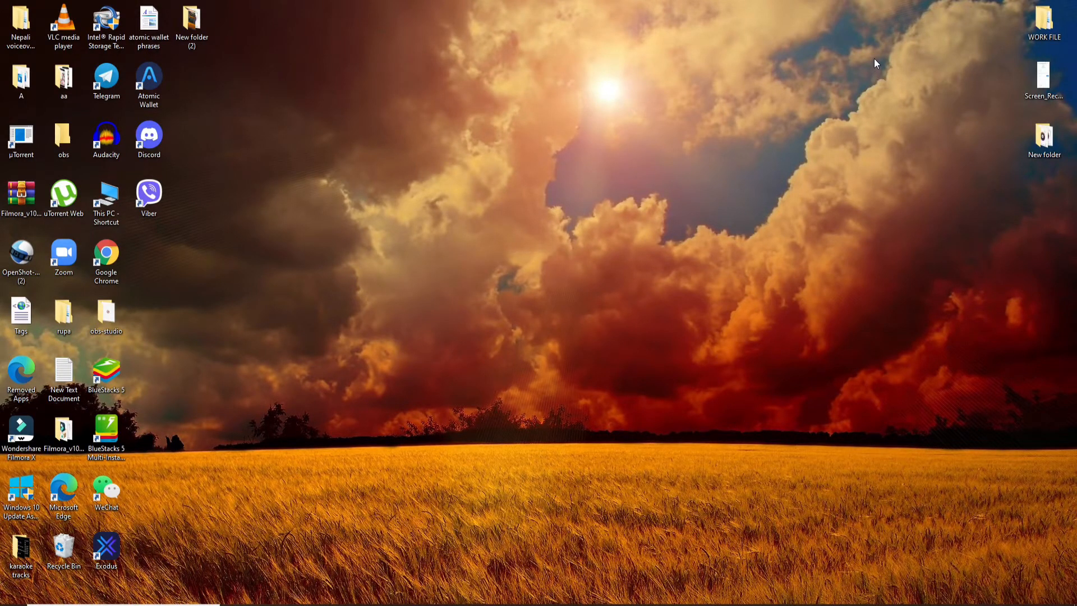
pyautogui.moveTo(626, 256)
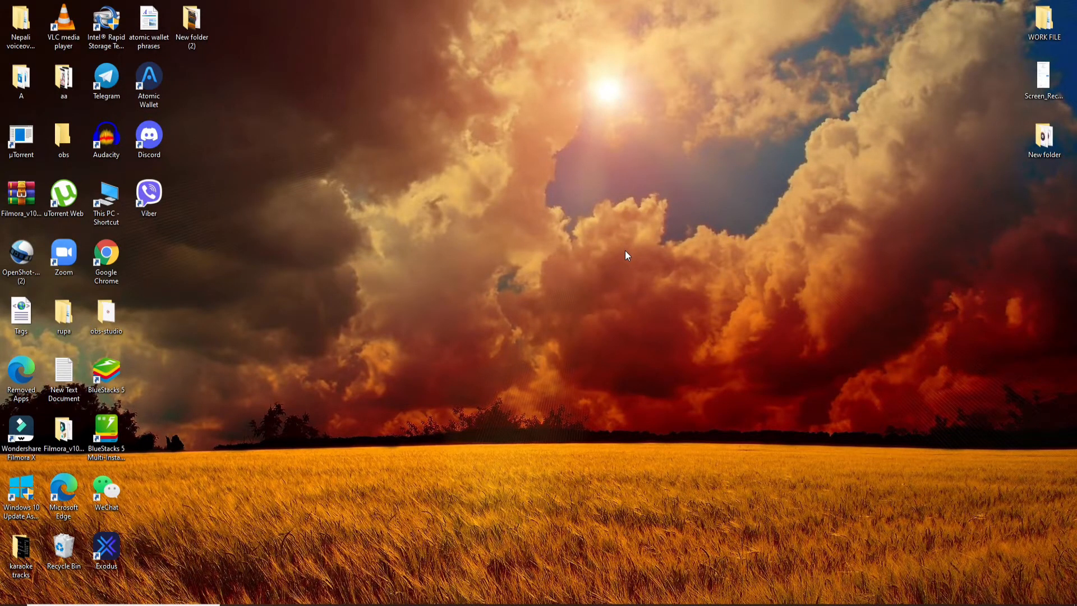
pyautogui.moveTo(411, 414)
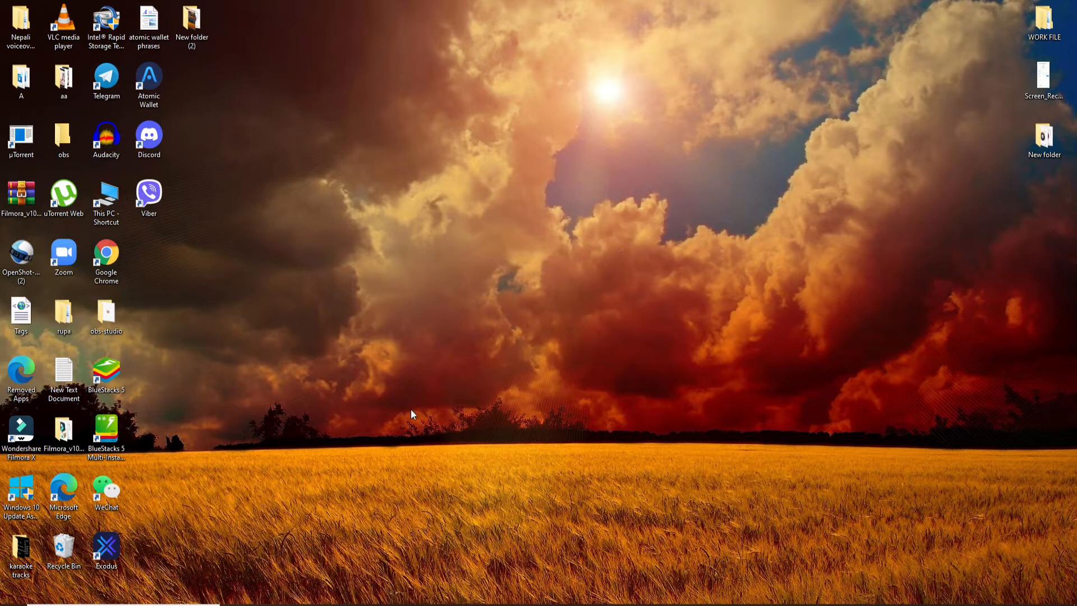
pyautogui.moveTo(309, 553)
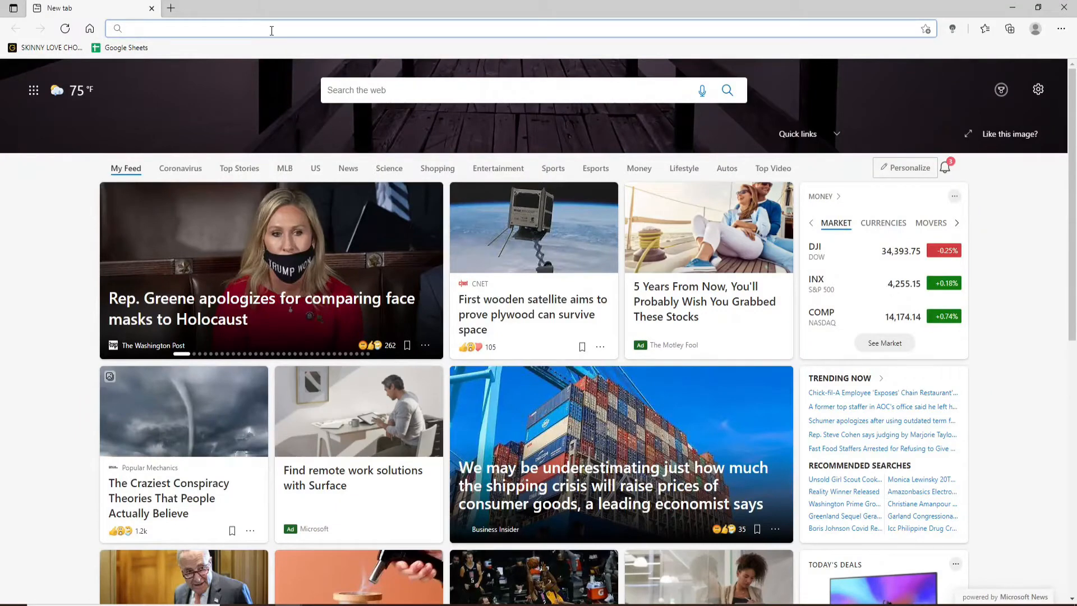
pyautogui.write('https://www.binance.com/en')
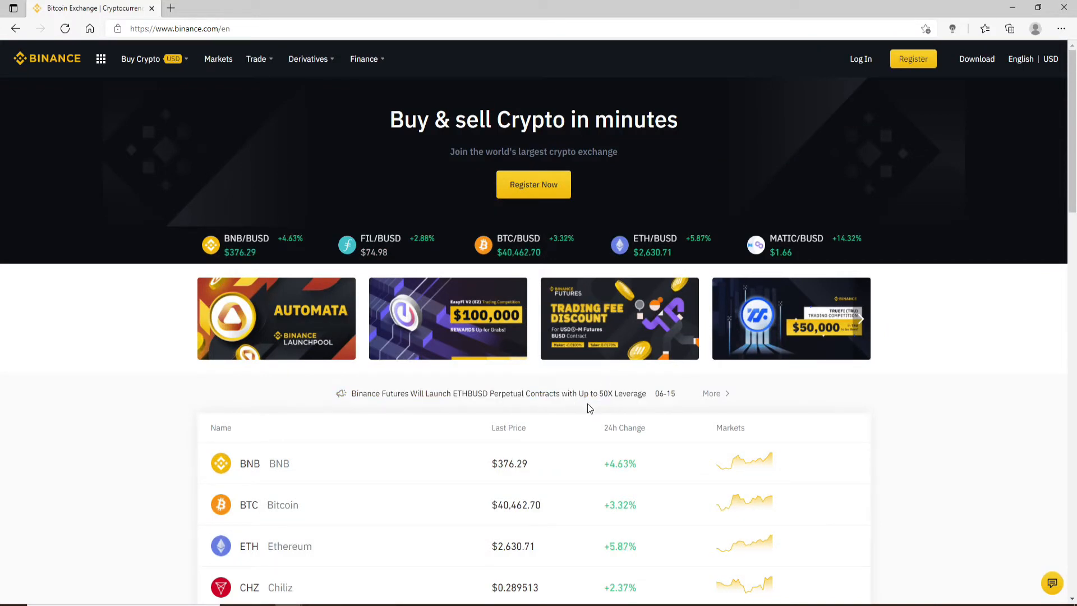
pyautogui.moveTo(914, 58)
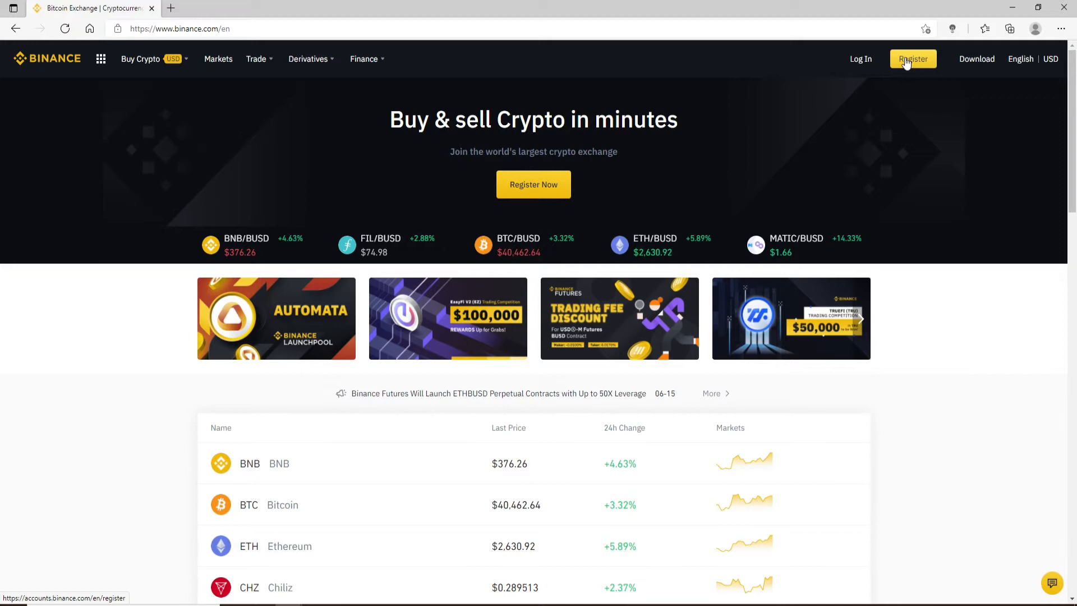
# Step: Bring up the Register form and settle on email sign-up, ready to enter the address
pyautogui.click(914, 59)
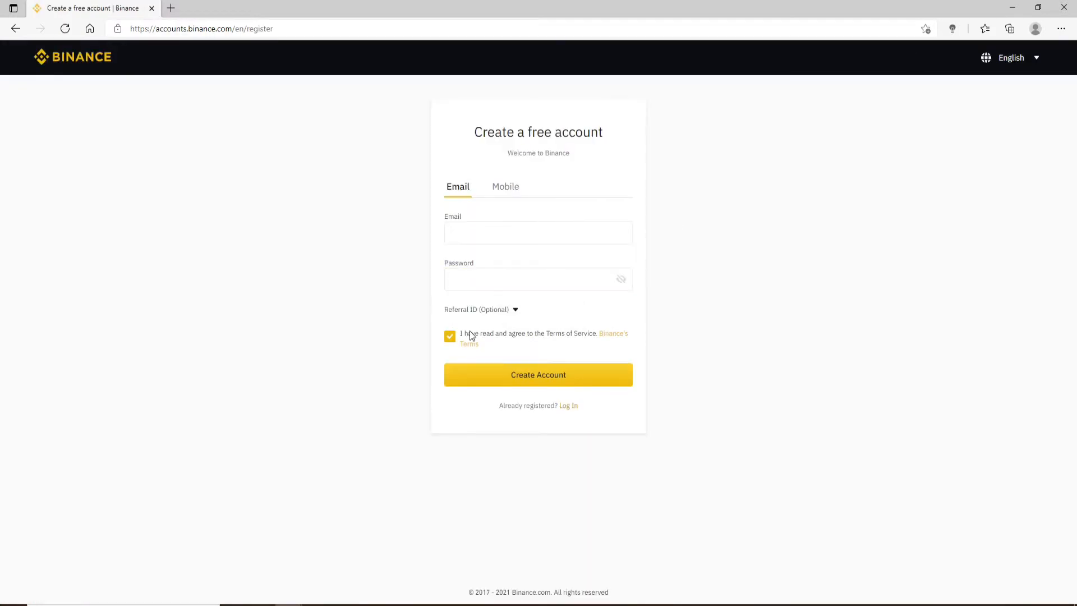
pyautogui.moveTo(488, 197)
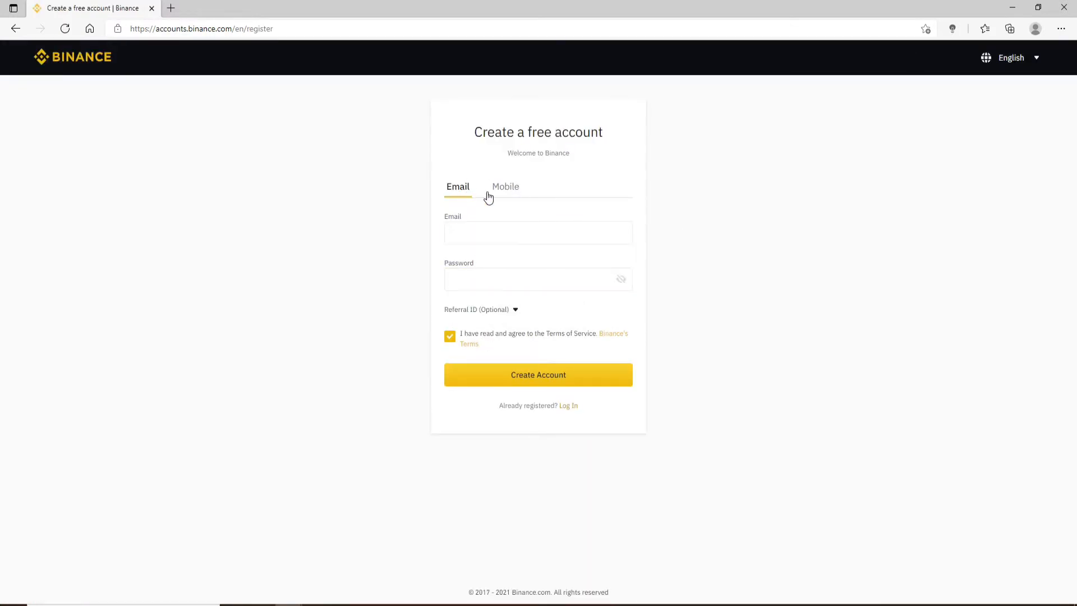
pyautogui.click(505, 186)
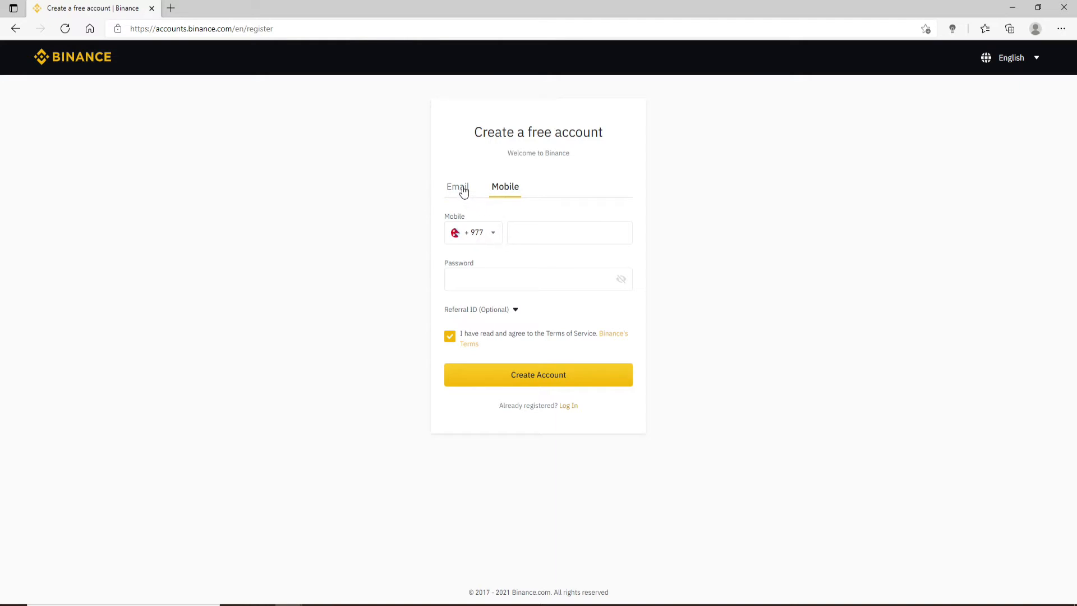
pyautogui.click(456, 186)
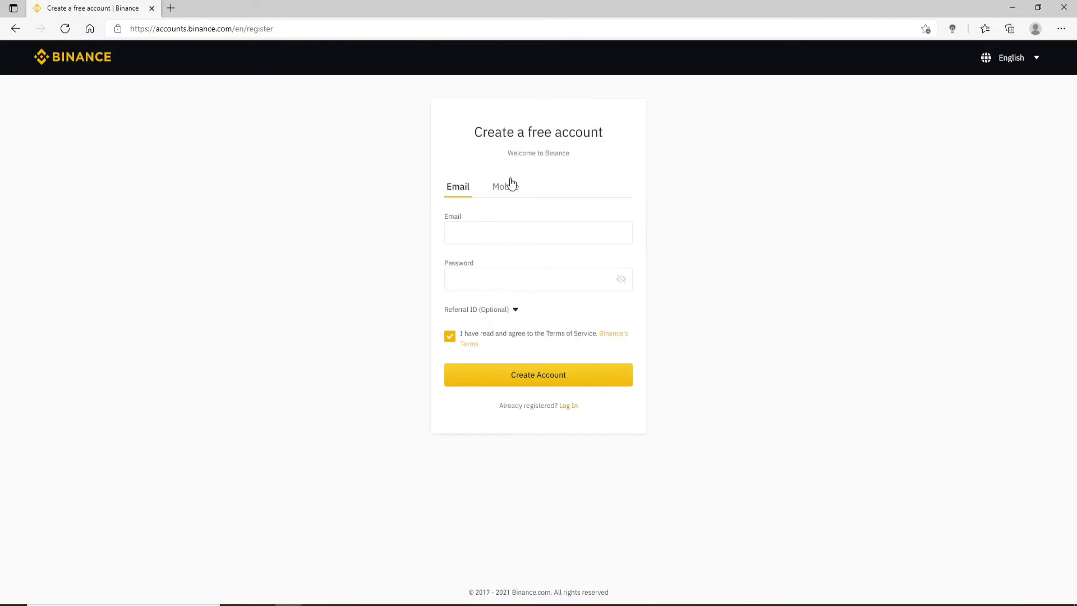
pyautogui.click(537, 232)
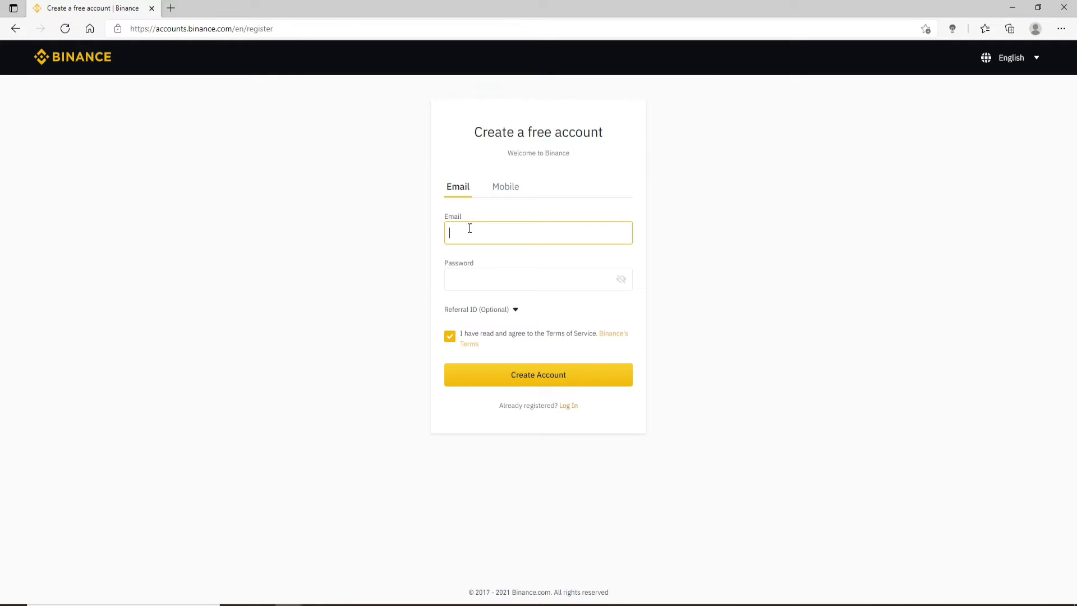
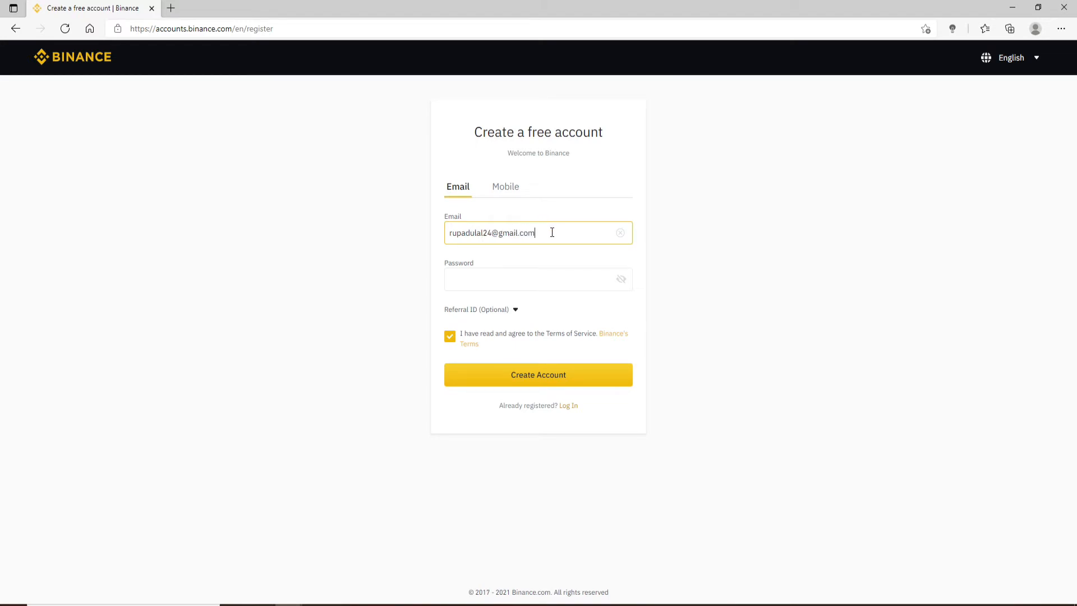
pyautogui.click(537, 280)
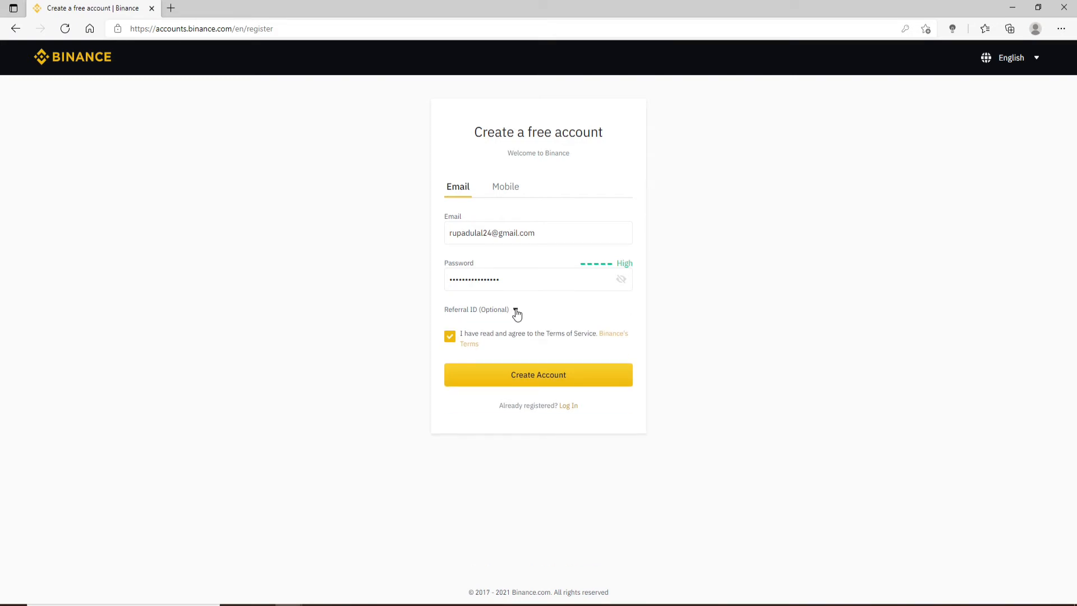
pyautogui.click(516, 310)
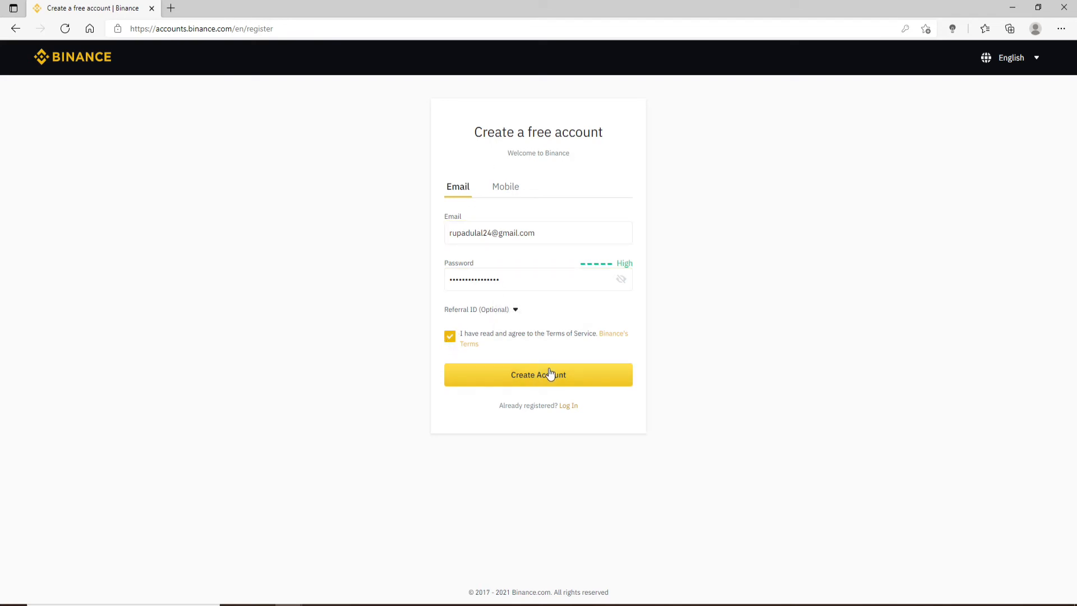
pyautogui.click(538, 375)
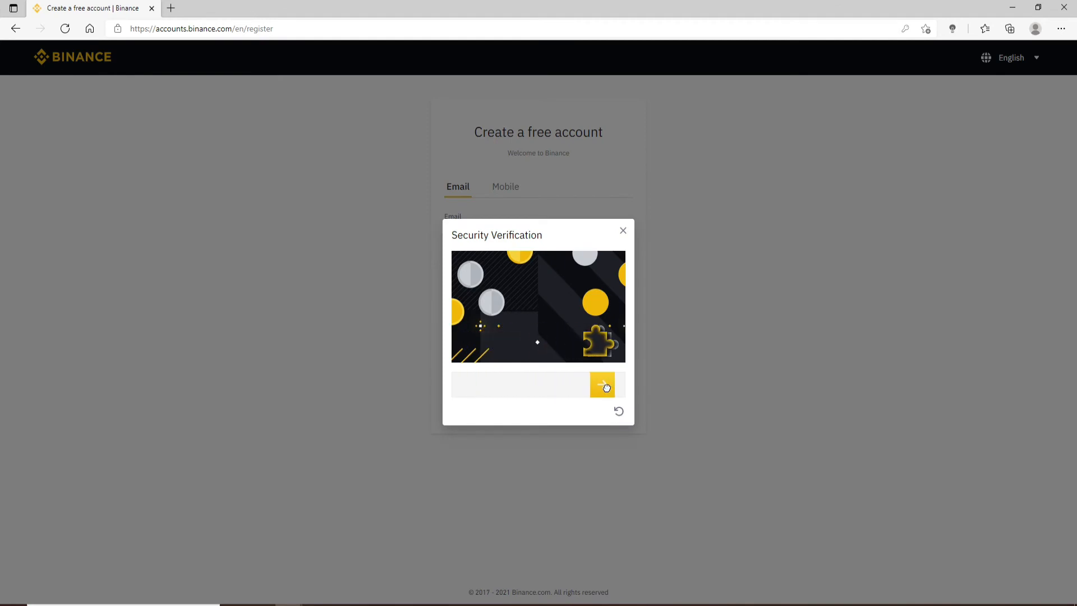
pyautogui.click(603, 383)
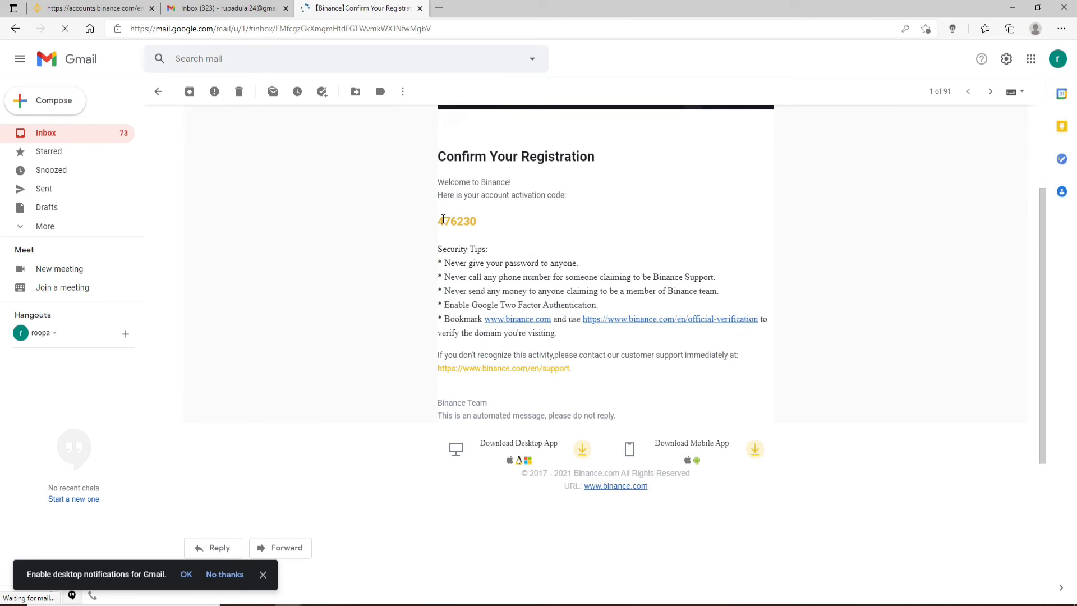
pyautogui.click(93, 8)
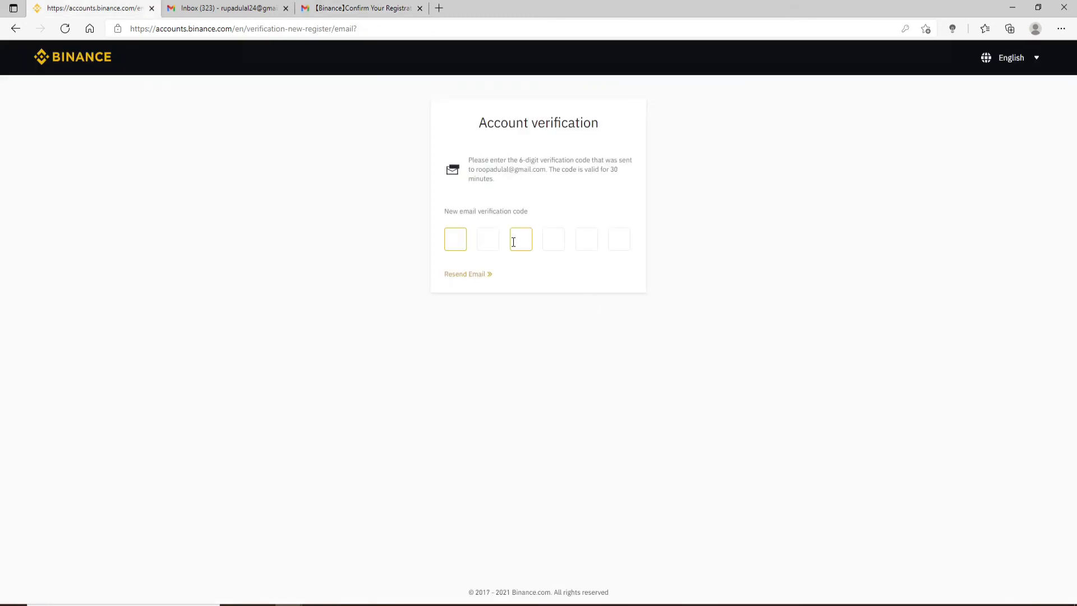
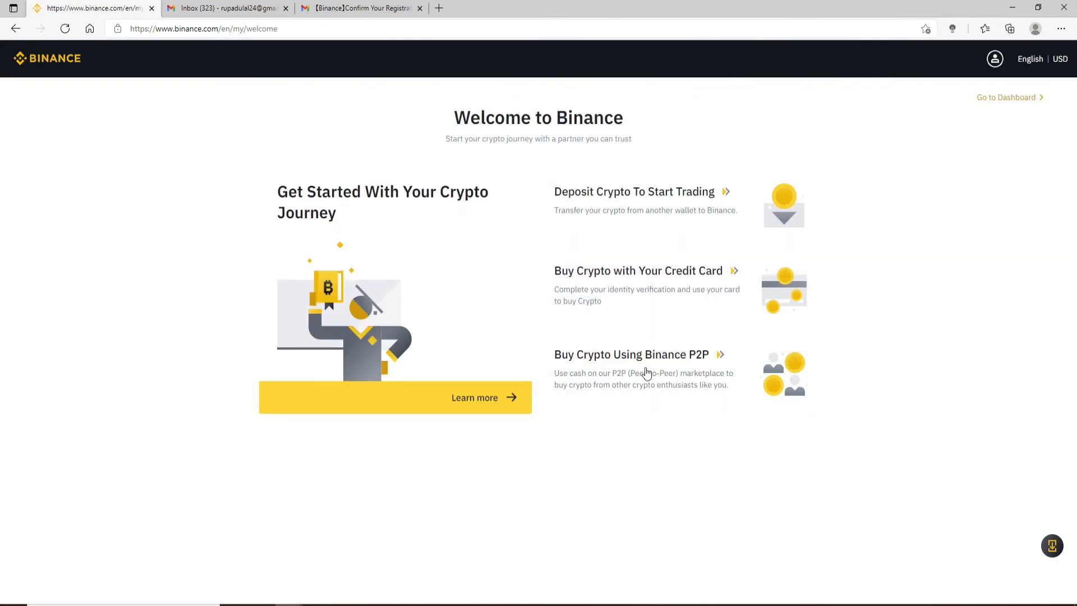
# Step: Go to the dashboard and choose 'Remind me later' on the security verification prompt
pyautogui.click(1006, 97)
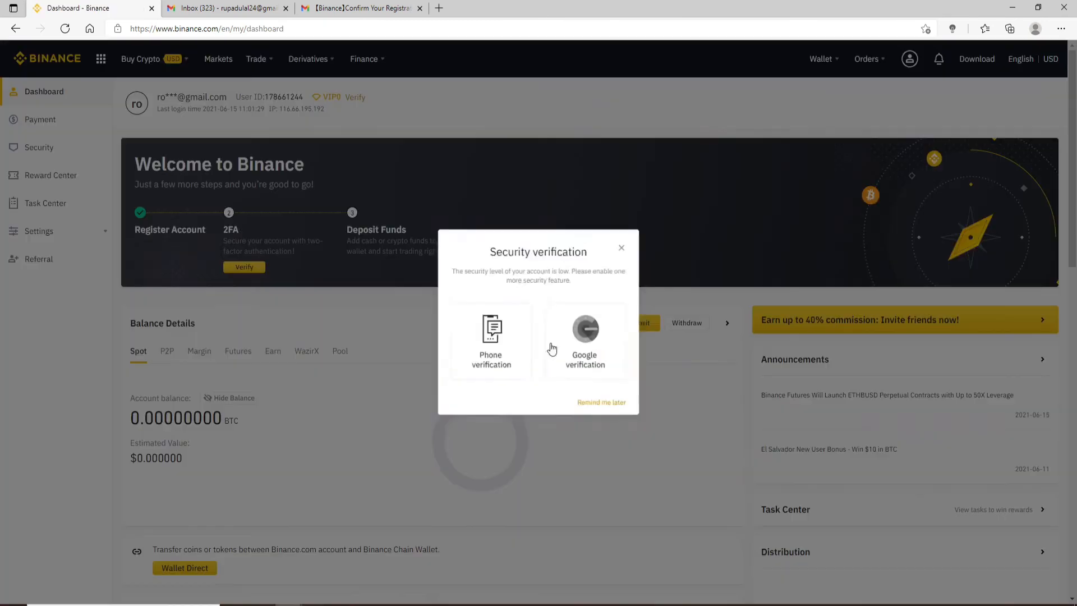
pyautogui.click(620, 246)
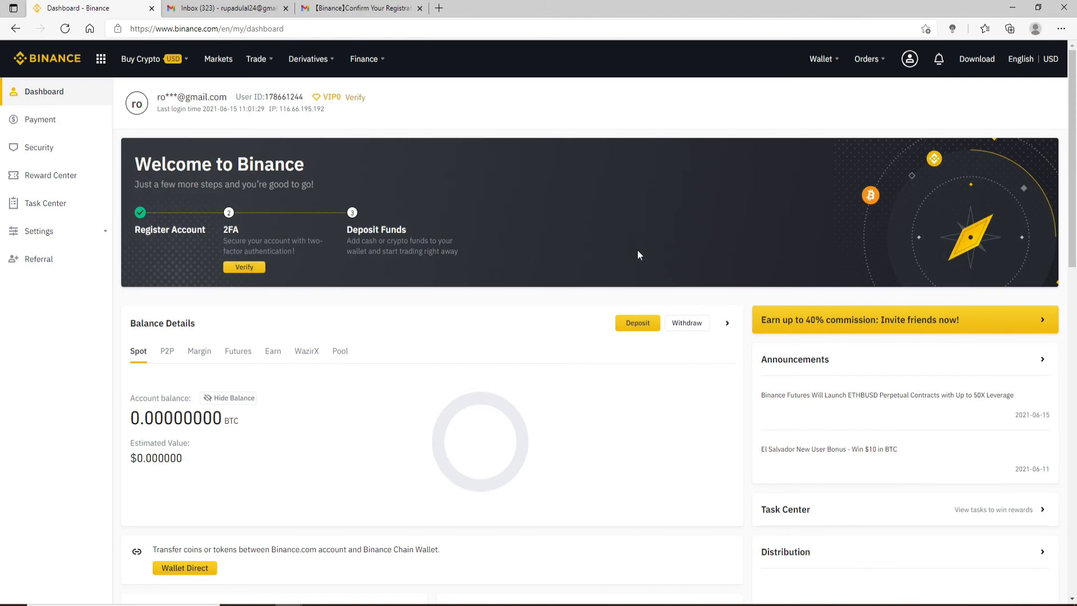
pyautogui.moveTo(1009, 8)
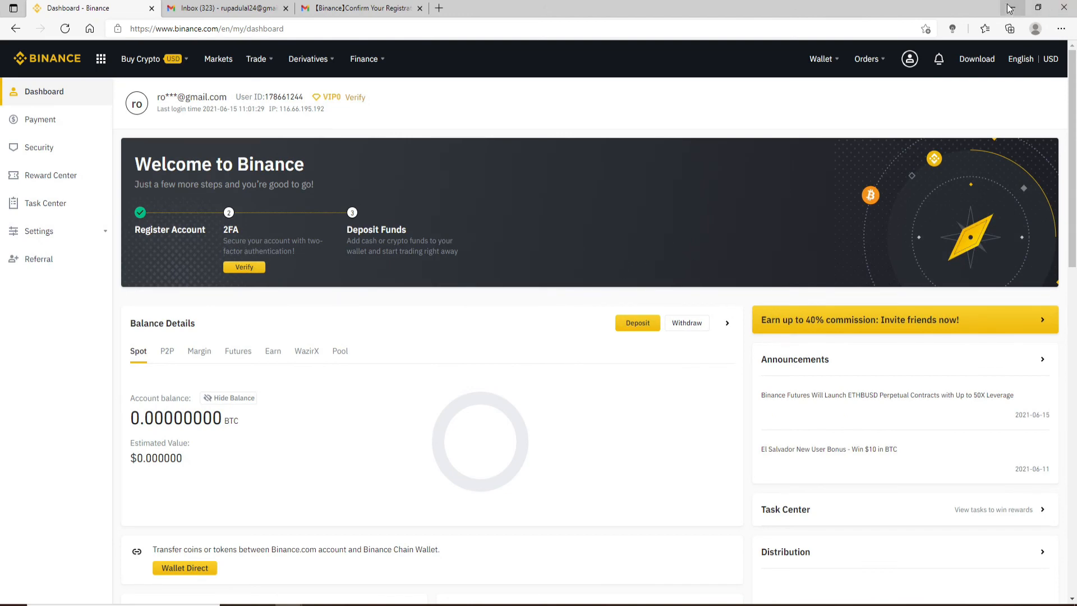